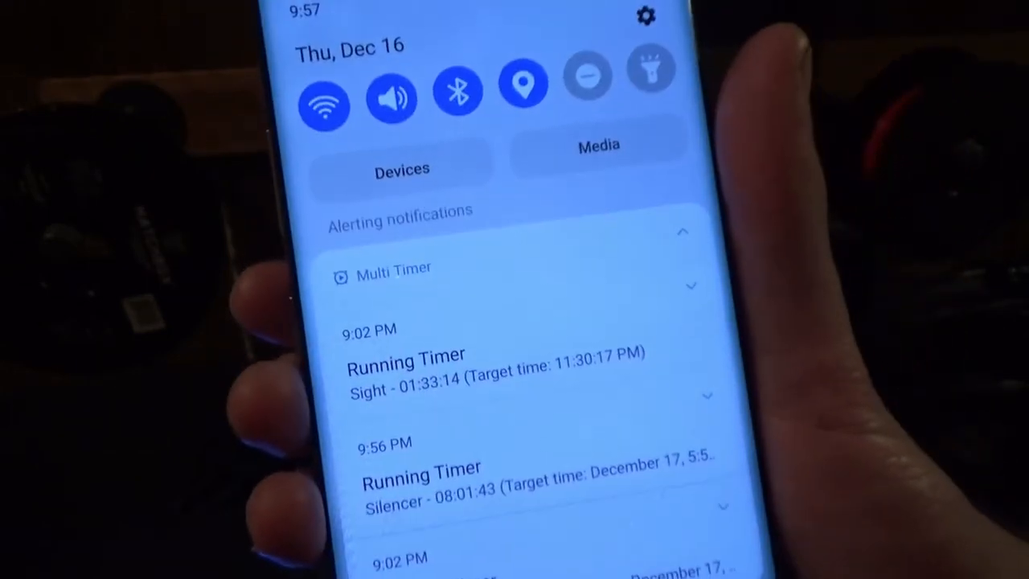
scroll("down", 3)
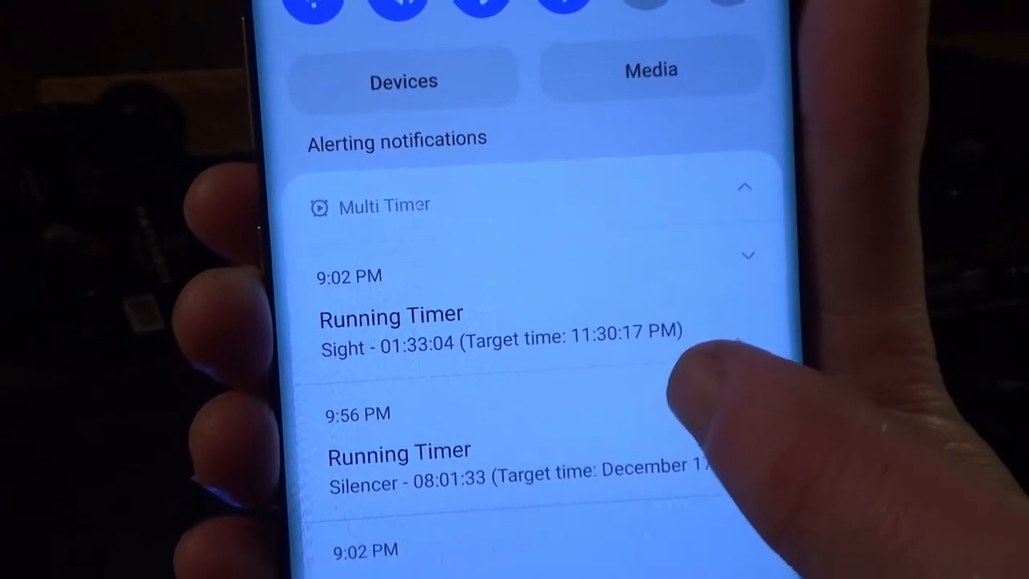
scroll("up", 3)
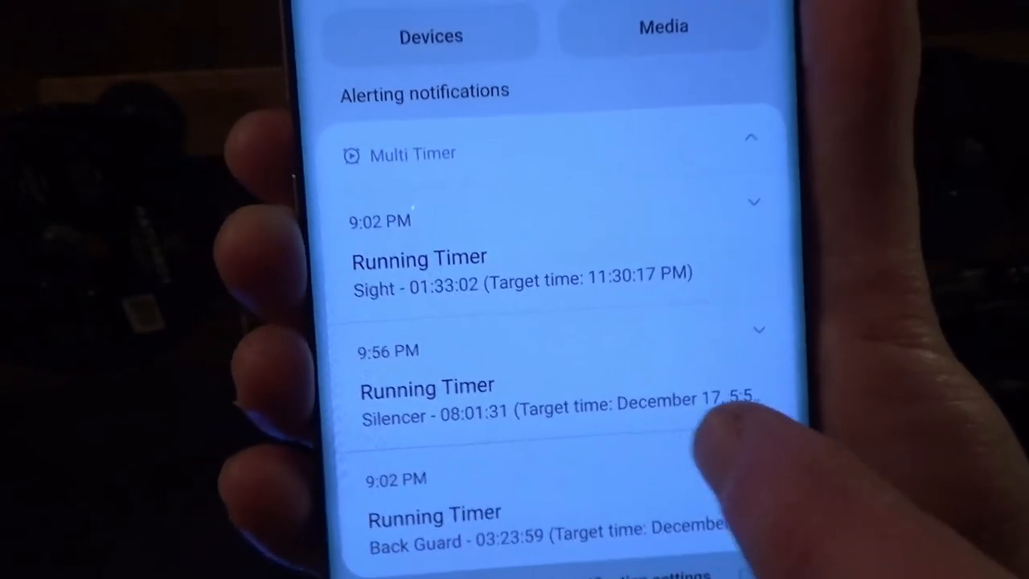